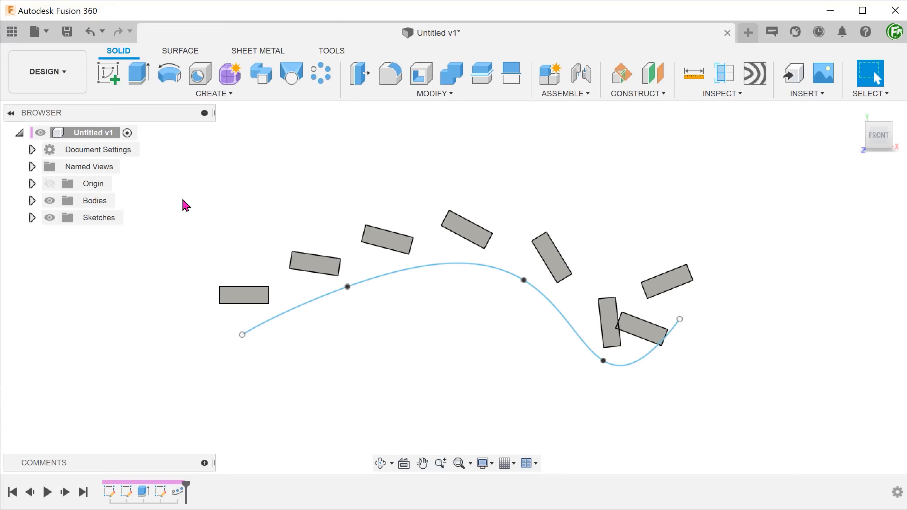
Reopen the Pattern on Path feature from the timeline for editing
left_click(441, 265)
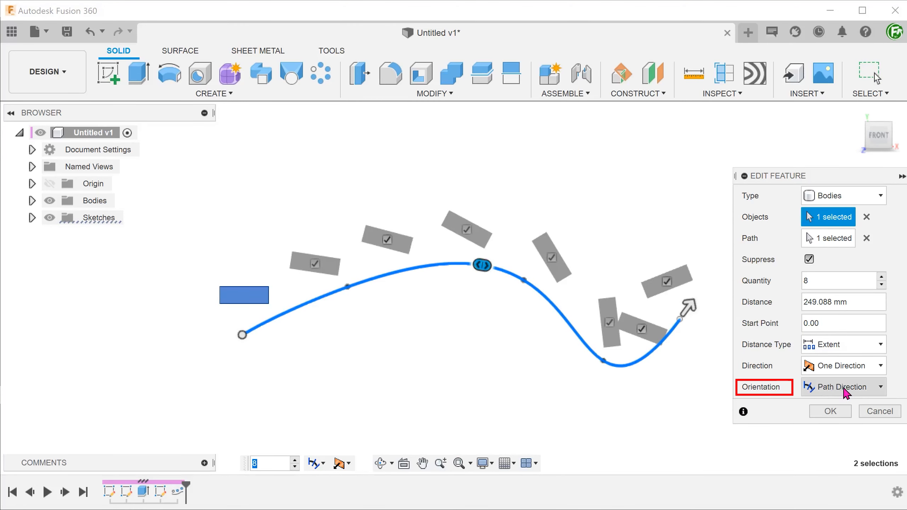
Confirm Orientation stays on Path Direction and cancel the pattern edit unchanged
left_click(842, 386)
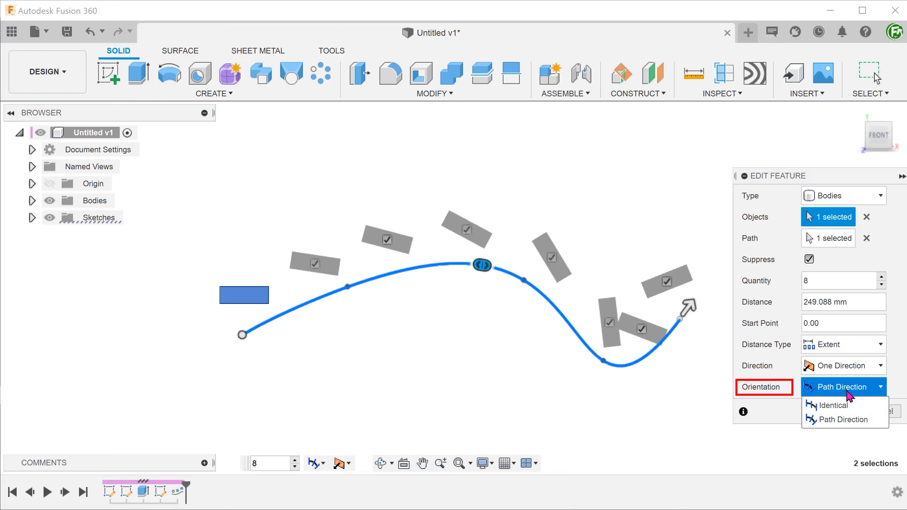
left_click(842, 420)
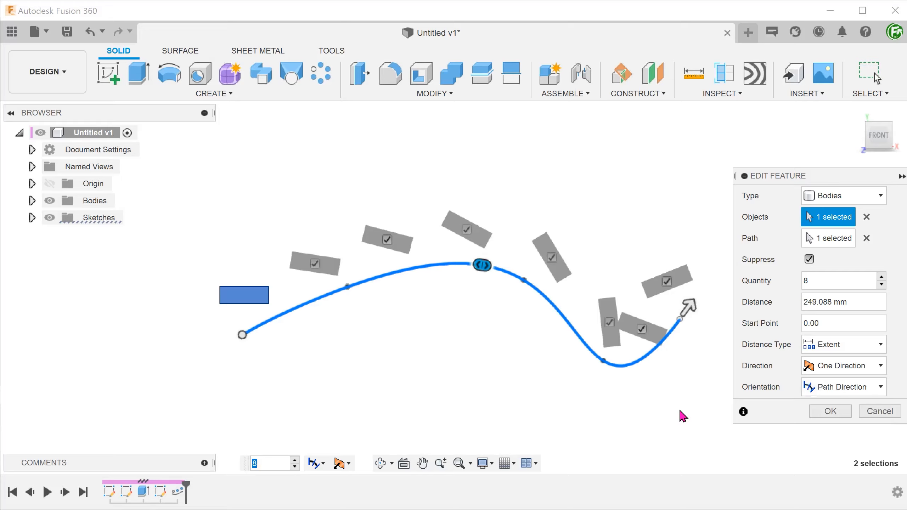
mouse_move(670, 349)
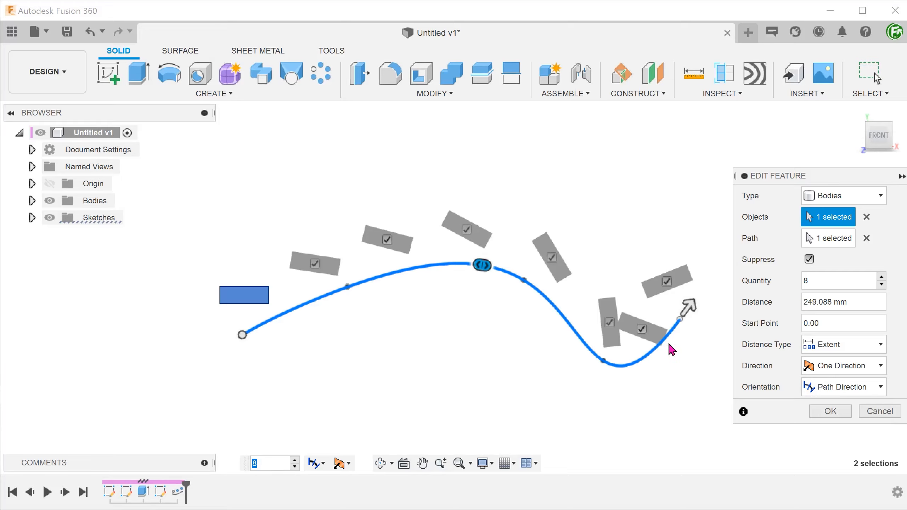
mouse_move(646, 401)
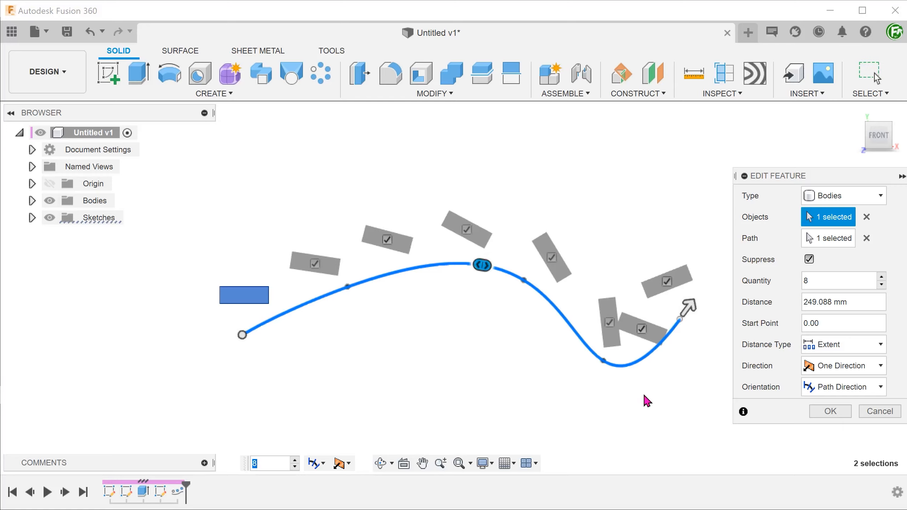
left_click(830, 411)
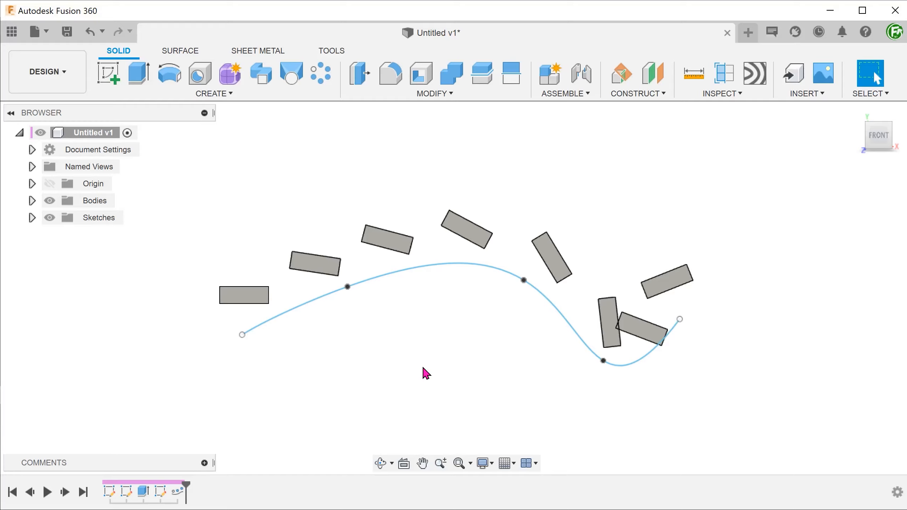
Reopen the spline's sketch from the timeline for editing
left_click(242, 334)
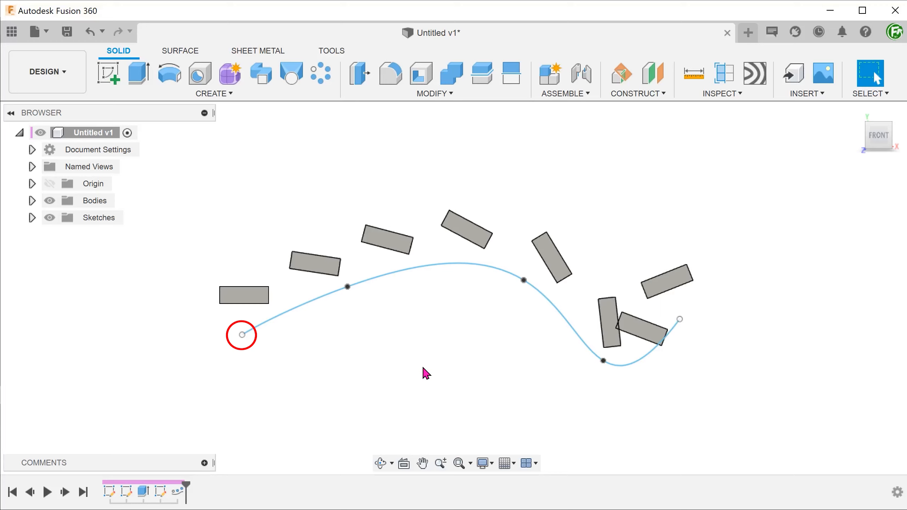
left_click(160, 492)
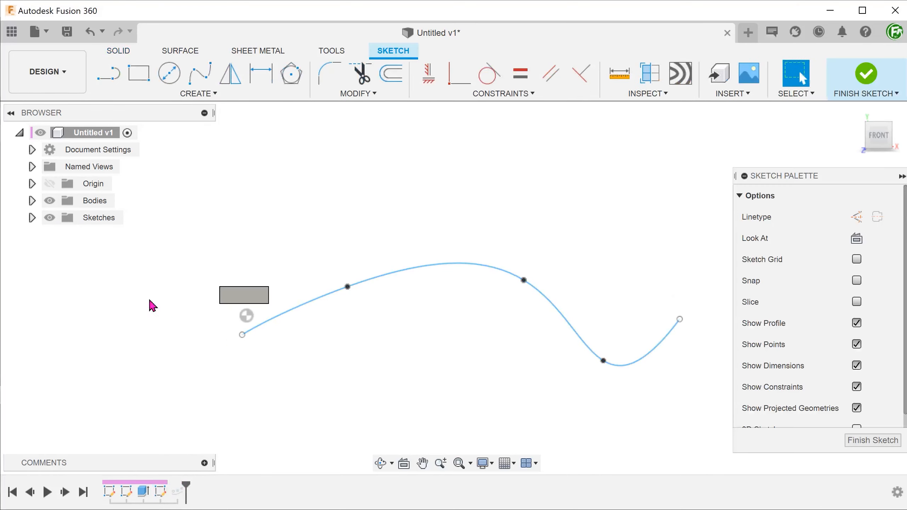
Drag the spline start point to the seed body's center and begin a Horizontal/Vertical constraint on its handle
left_click(33, 166)
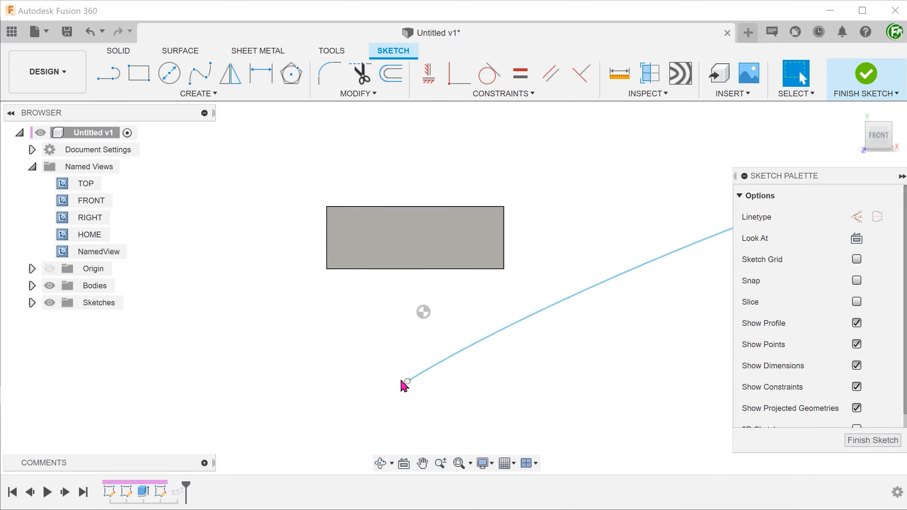
left_click_drag(404, 382, 504, 240)
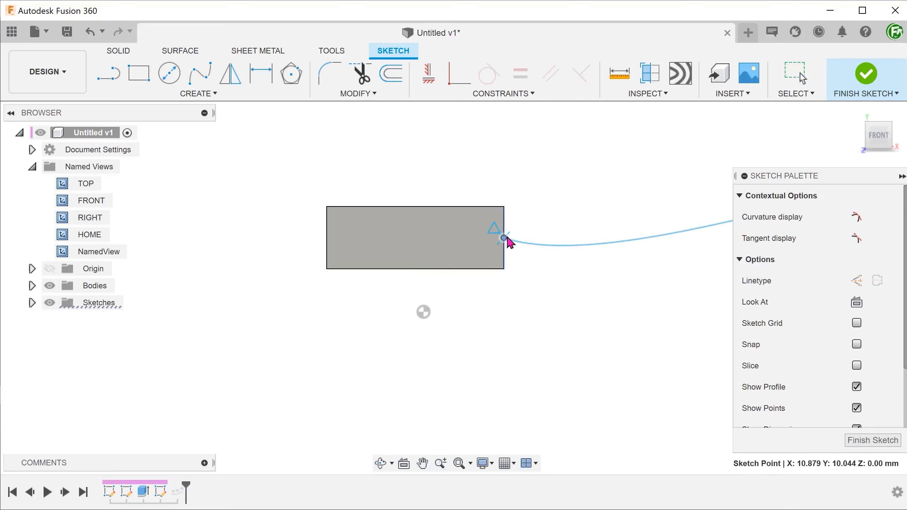
left_click_drag(504, 239, 414, 206)
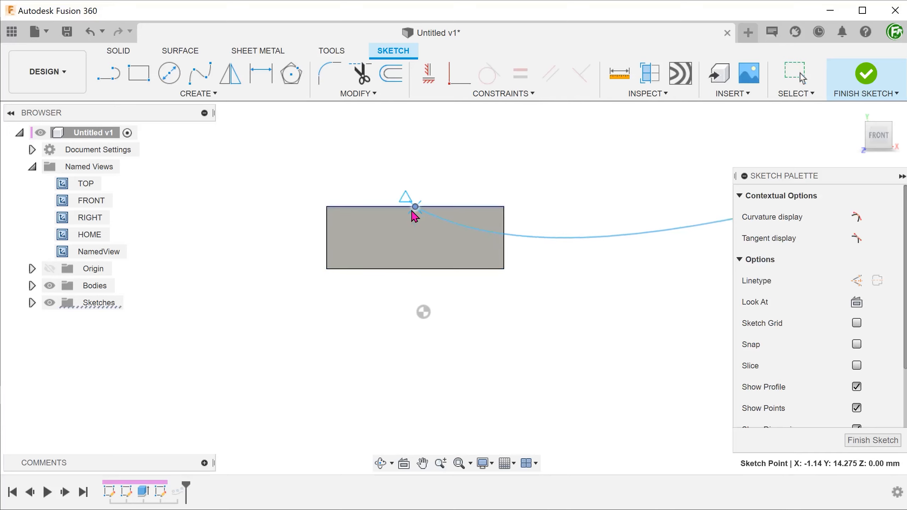
left_click_drag(415, 206, 415, 238)
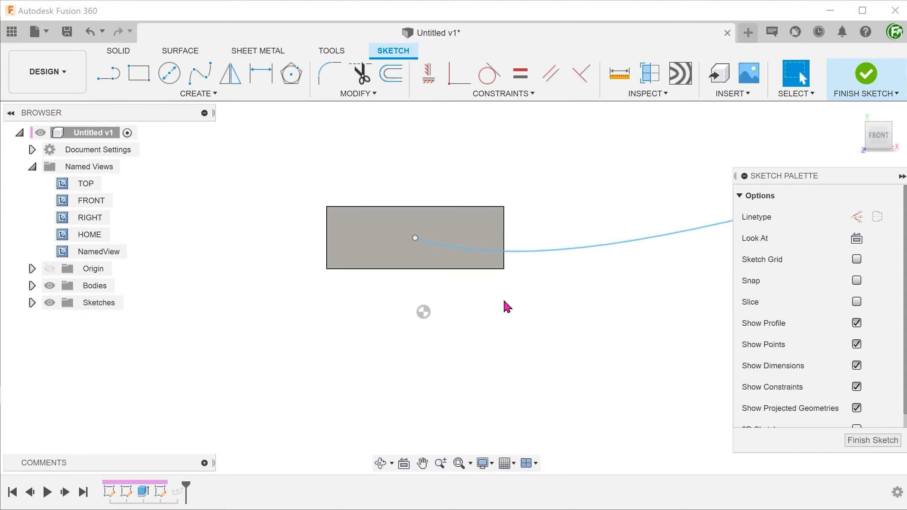
mouse_move(428, 74)
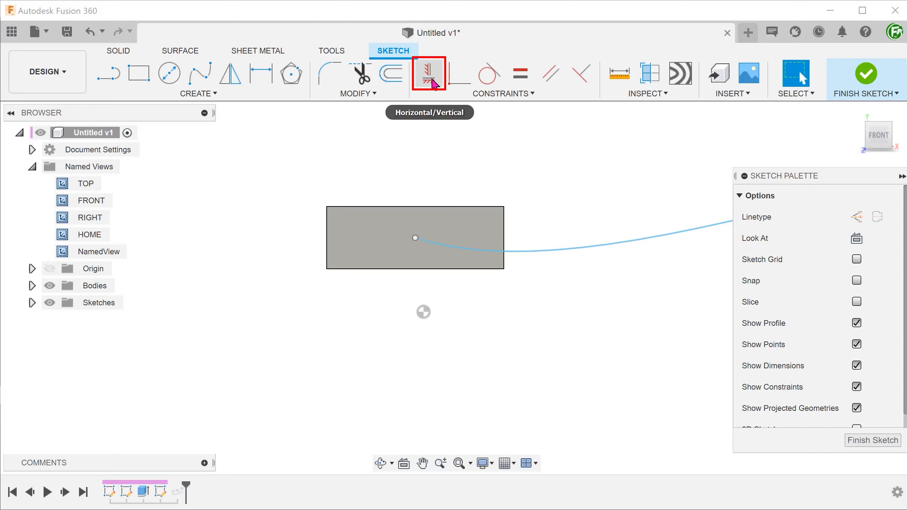
left_click(429, 74)
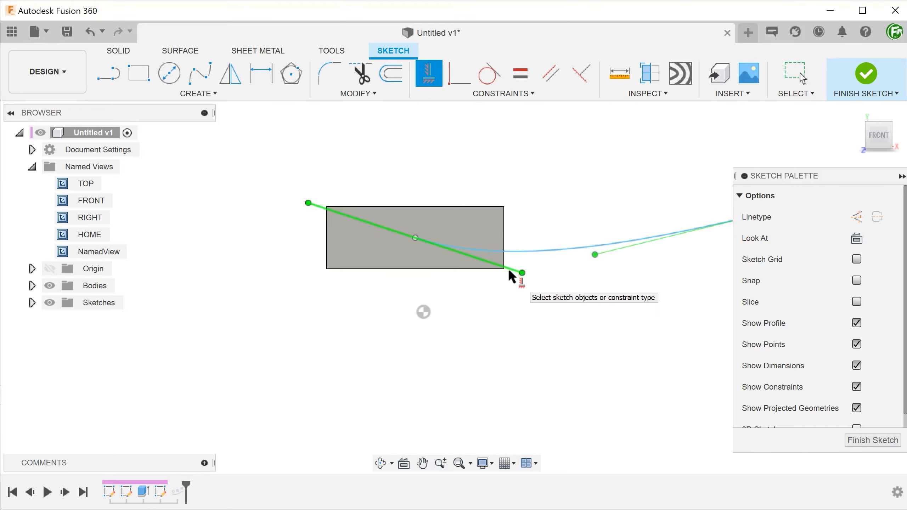